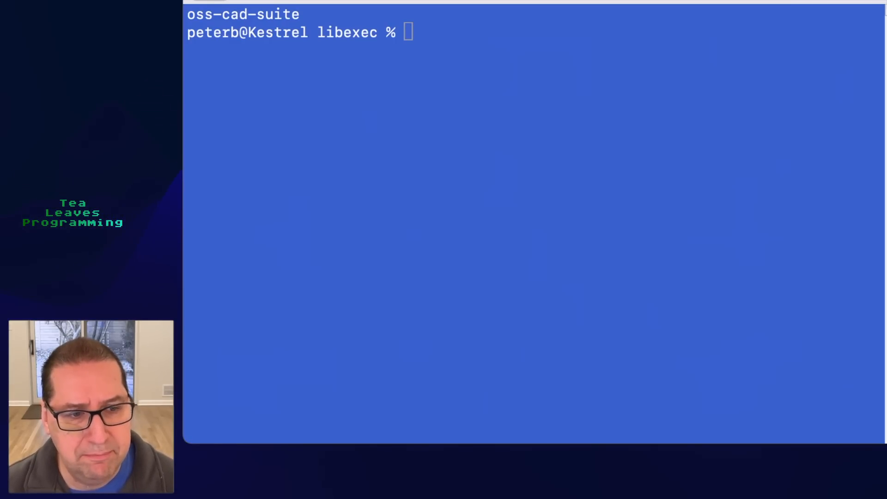
# - Run yosys with the ghdl plugin to synthesize VHDLTest.vhd into yosys_test.json via synth_ice40
pyautogui.write('./yosys -m ghdl -p "plugin -i ../share/yosys/plugins/ghdl.so; ghdl ./VHDLTest.vhd -e yosys_test; synth_ice40 -json yosys_test.json"')
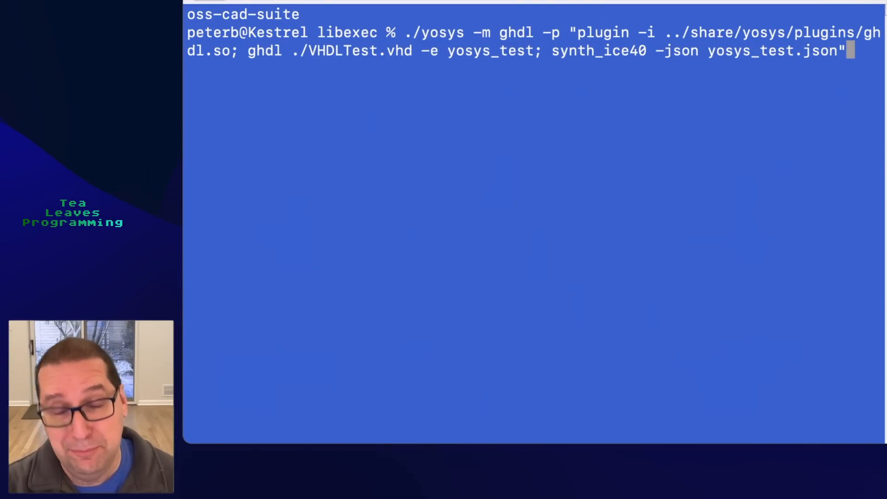
pyautogui.press('Return')
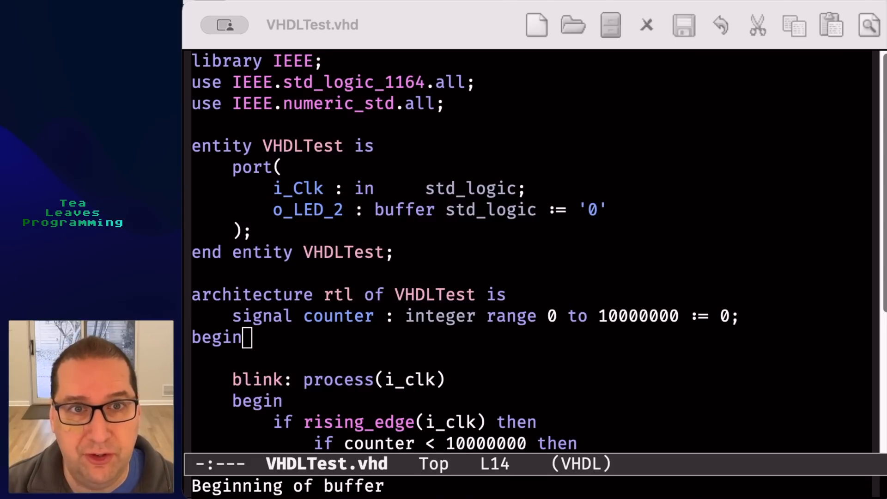
pyautogui.moveTo(354, 147)
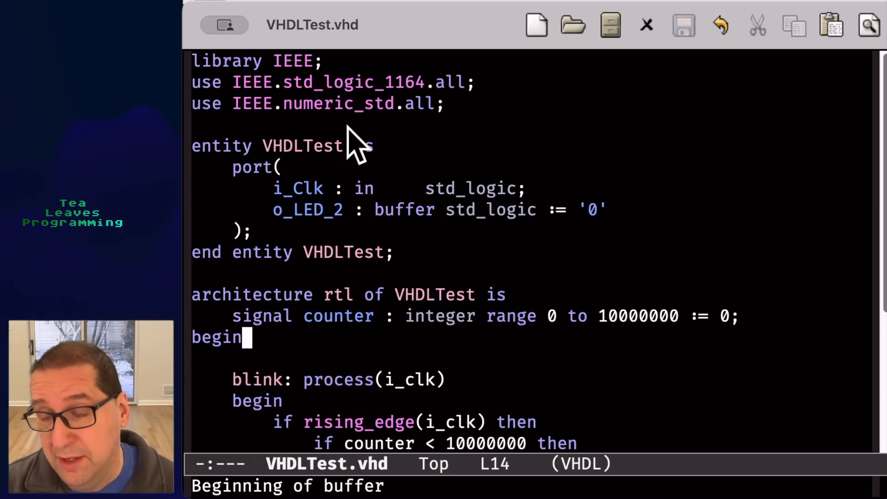
# - Scroll through VHDLTest.vhd to read that the entity is named VHDLTest
pyautogui.scroll(-3)
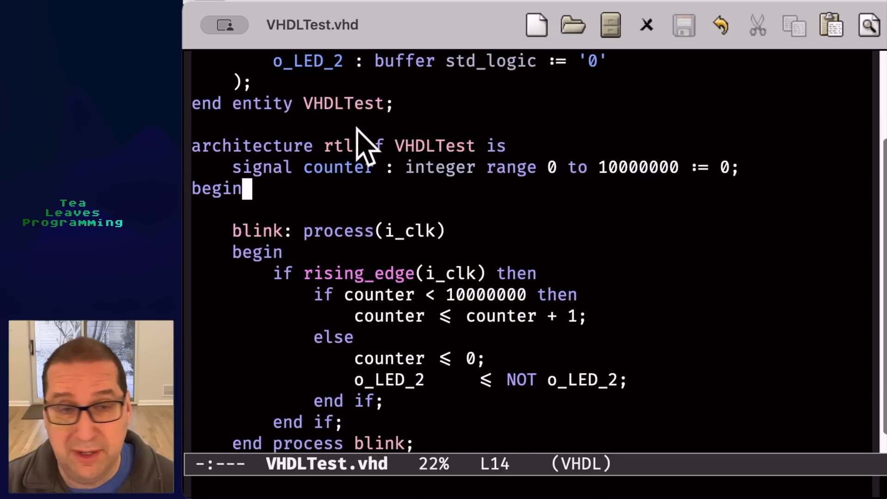
pyautogui.scroll(-3)
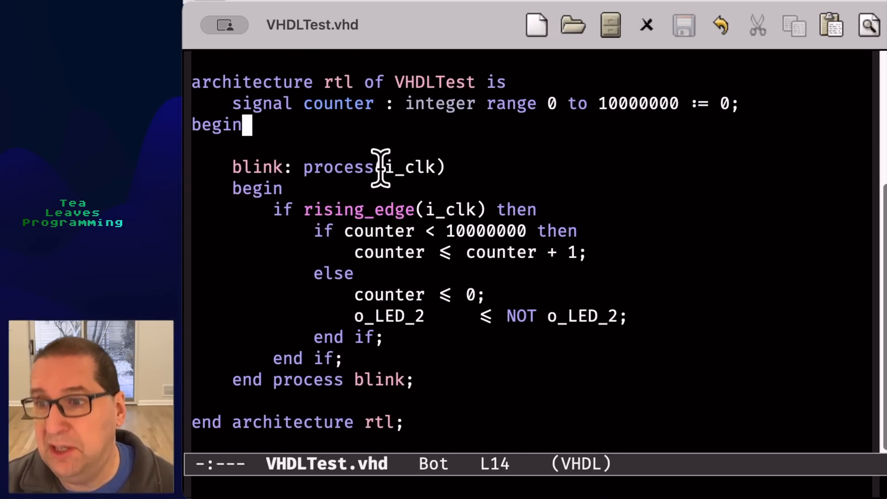
pyautogui.scroll(3)
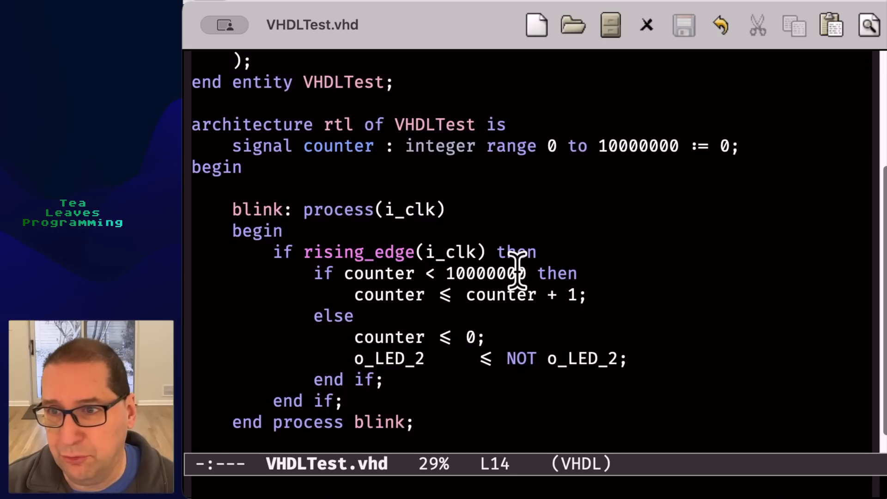
pyautogui.scroll(3)
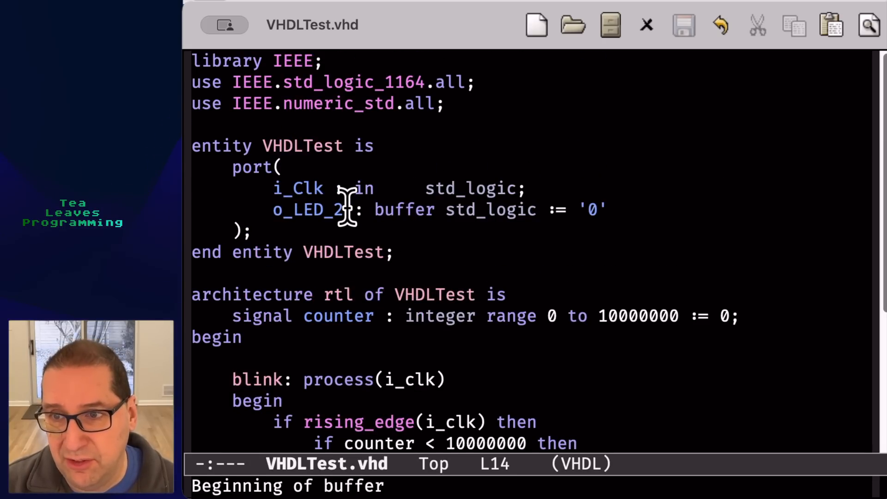
pyautogui.moveTo(413, 266)
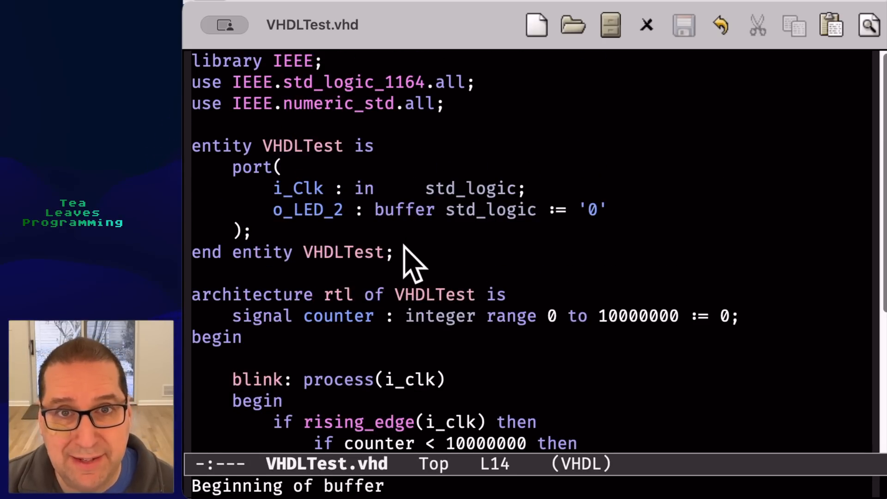
pyautogui.moveTo(314, 209)
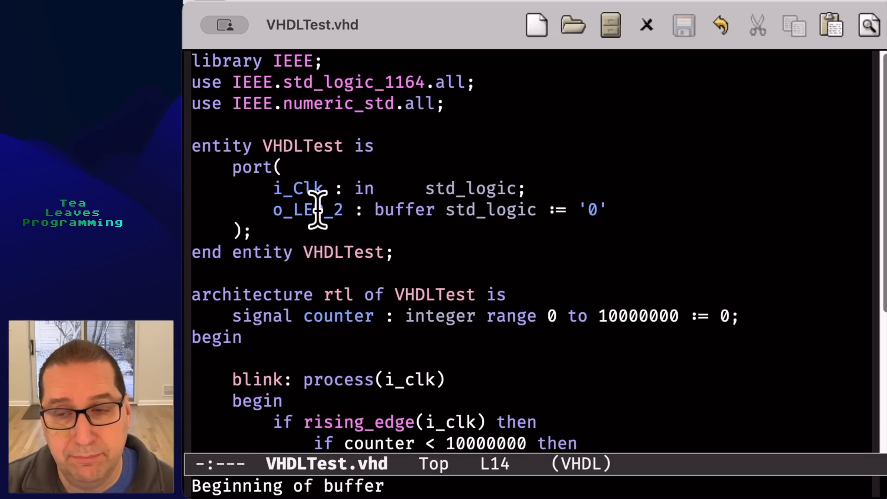
pyautogui.scroll(-3)
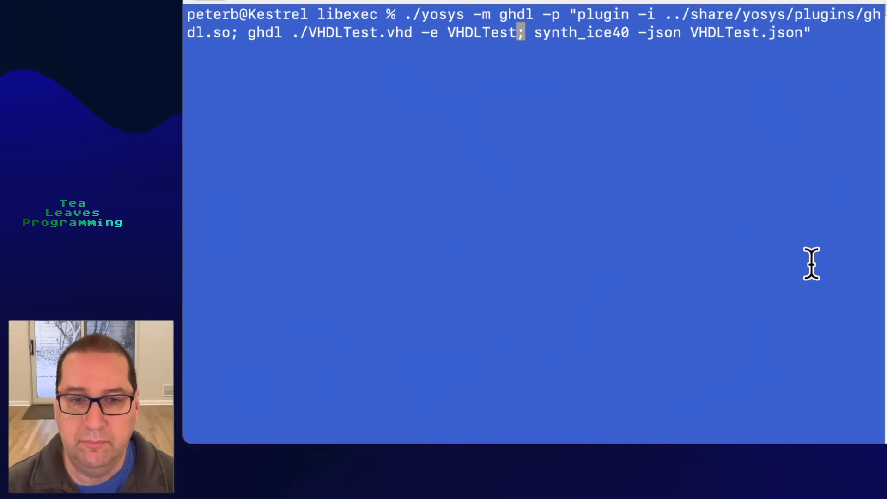
# - Synthesize VHDLTest with 0 problems, list the VHDLTest* files, and prepare the nextpnr-ice40 HX1K vq100 command
pyautogui.press('Return')
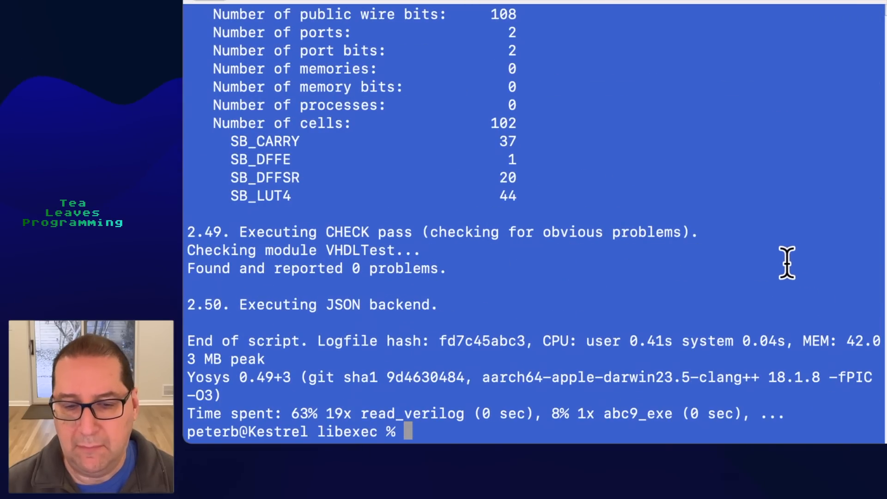
pyautogui.moveTo(710, 266)
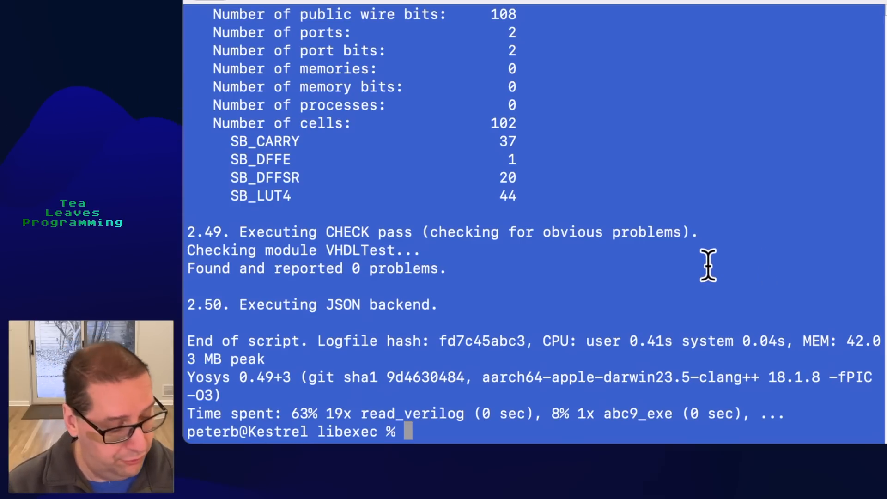
pyautogui.write('!ls')
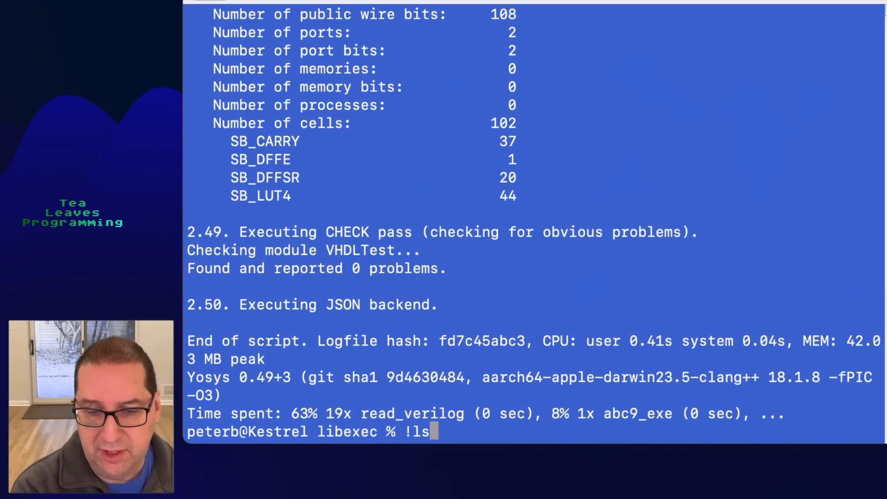
pyautogui.press('Return')
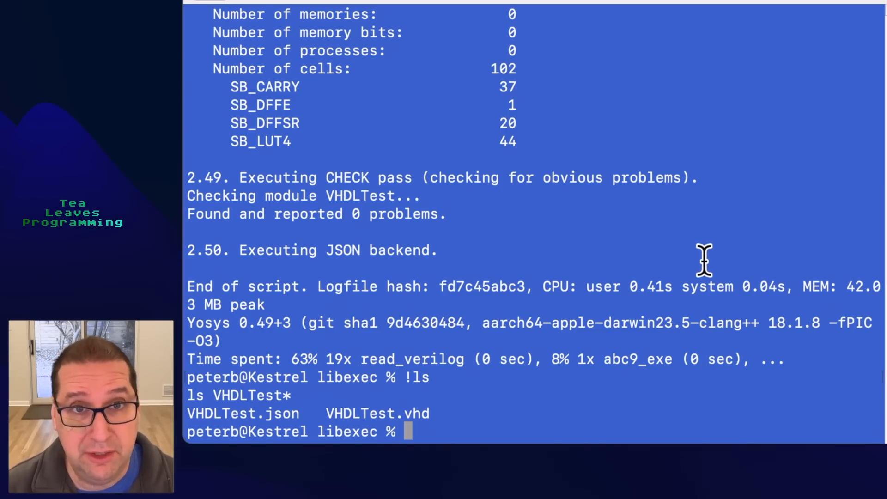
pyautogui.write('nextpnr-ice40 --hx1k --package vq100 --json VHDLTest.json --pcf ~/src/FPGA/go.pcf --asc out.asc')
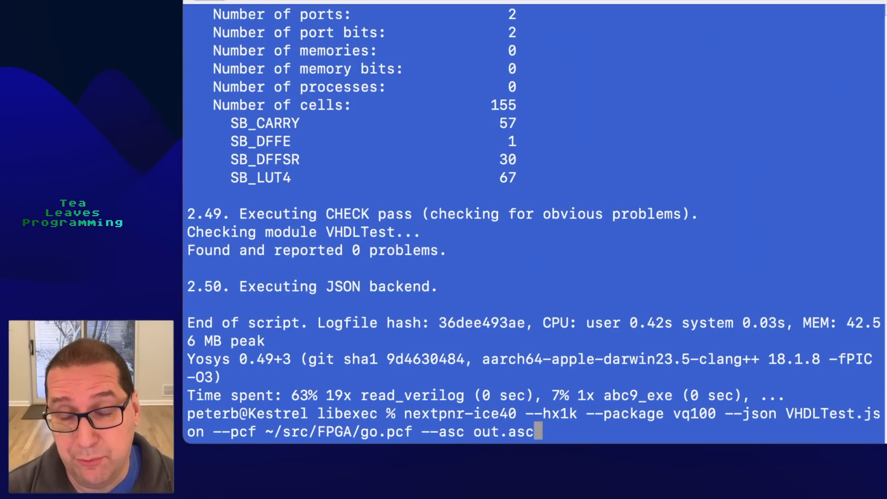
# - Place and route VHDLTest.json with nextpnr-ice40 for HX1K vq100 using go.pcf, finishing with 0 errors
pyautogui.press('Return')
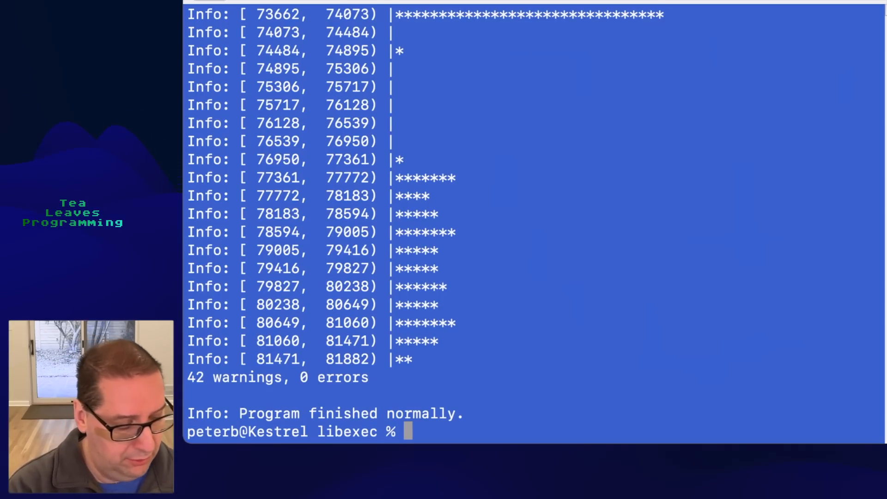
pyautogui.moveTo(765, 311)
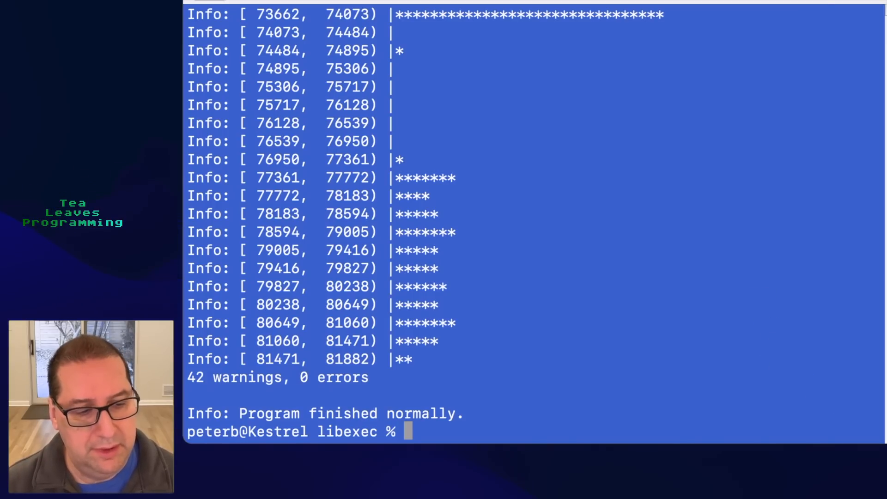
pyautogui.moveTo(525, 56)
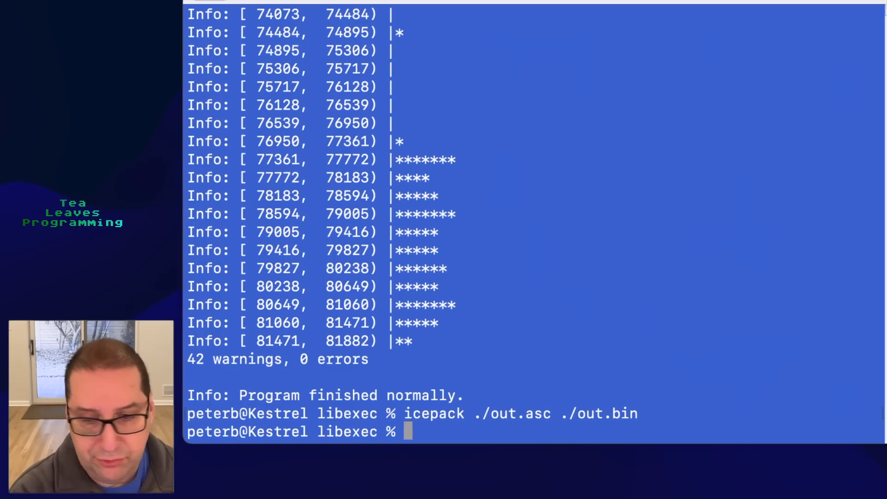
# - Flash out.bin onto the FPGA board with iceprog
pyautogui.write('icep')
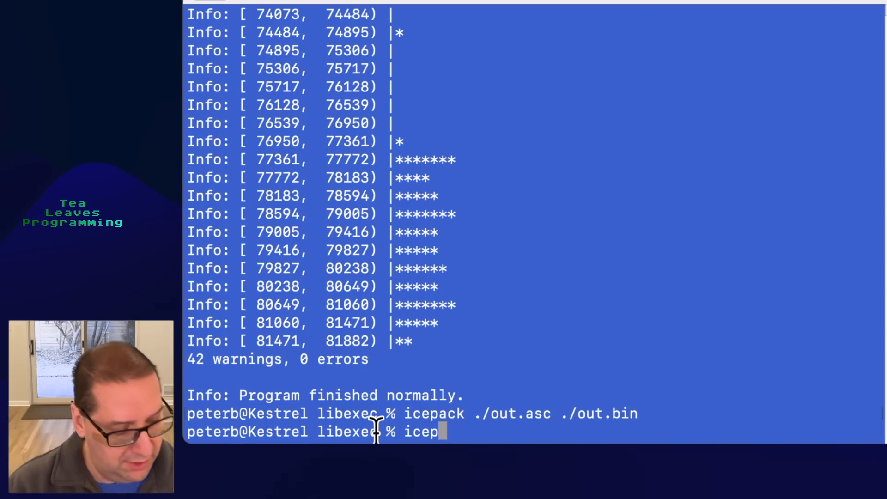
pyautogui.write('rog out.b')
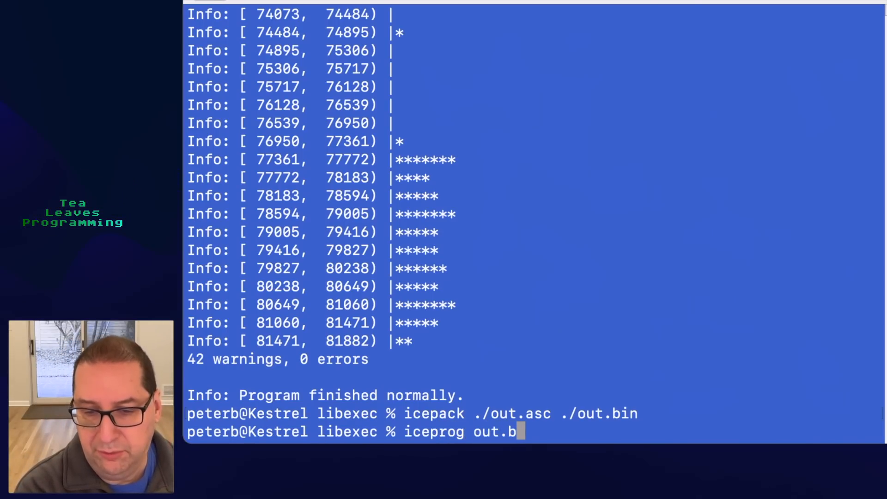
pyautogui.press('Return')
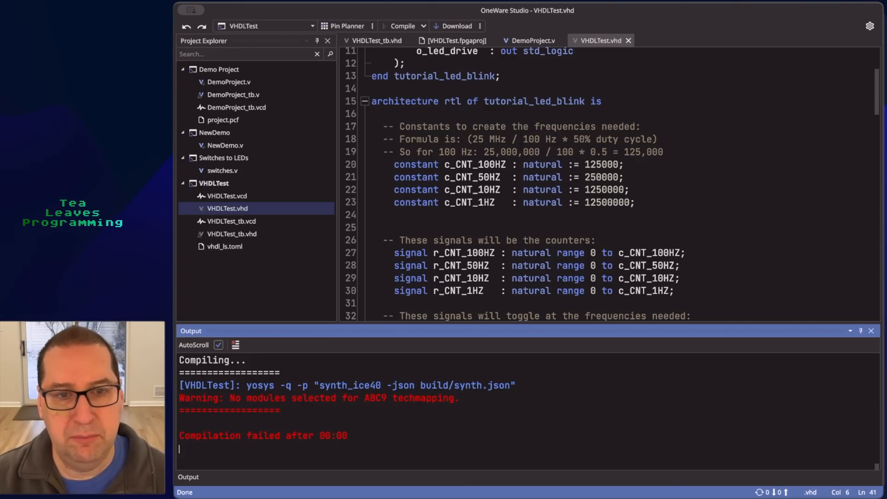
pyautogui.scroll(3)
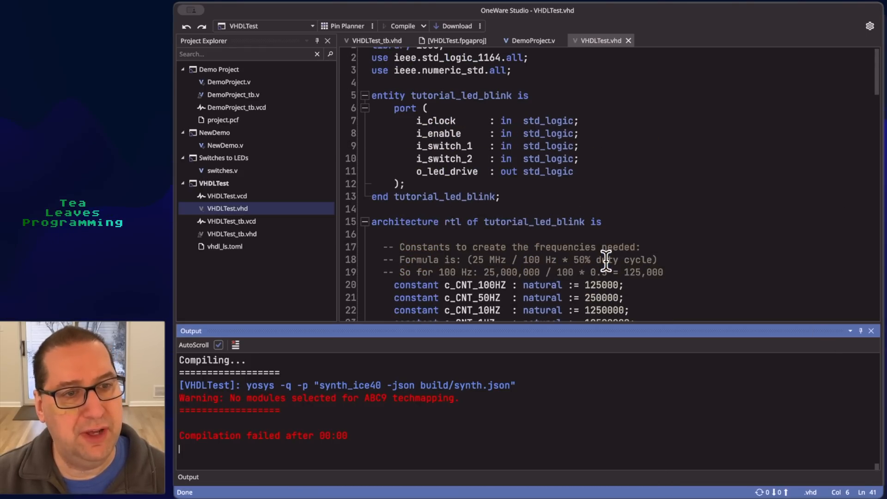
pyautogui.scroll(3)
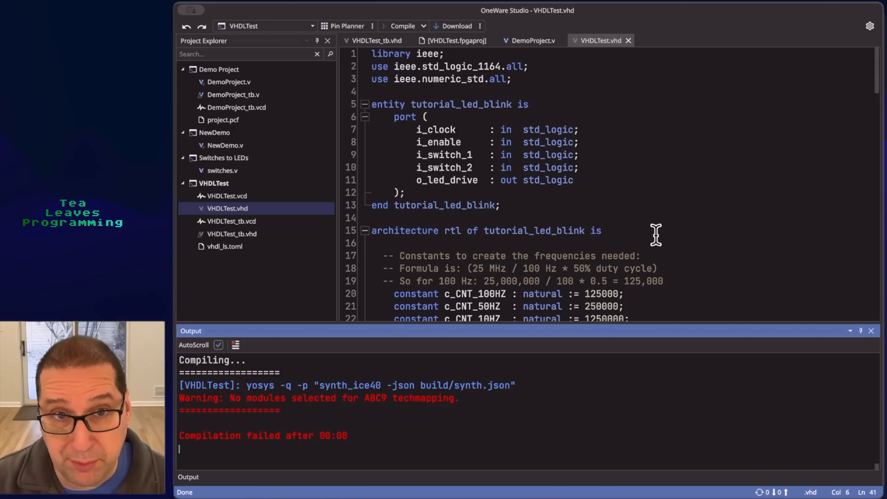
pyautogui.moveTo(435, 394)
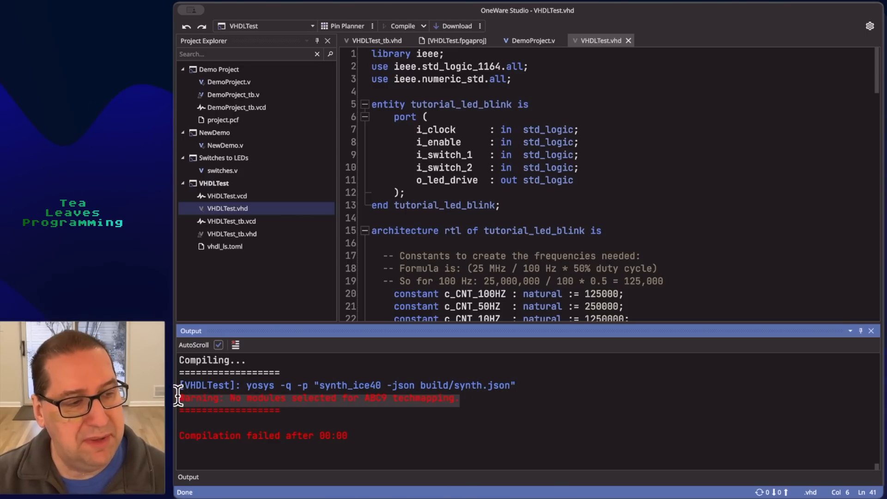
pyautogui.moveTo(481, 397)
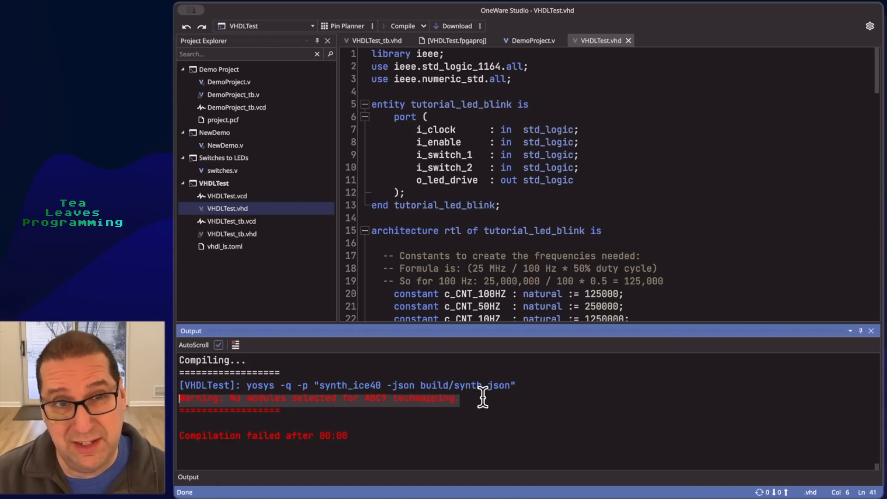
pyautogui.moveTo(472, 343)
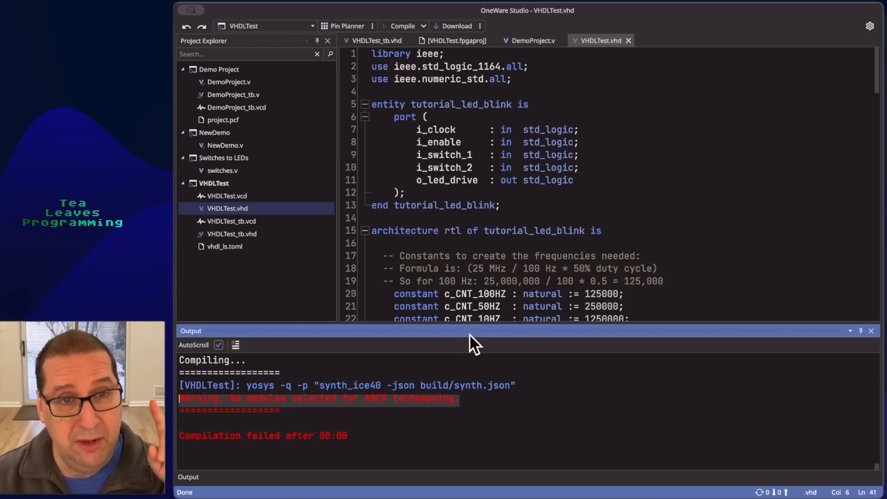
pyautogui.moveTo(204, 10)
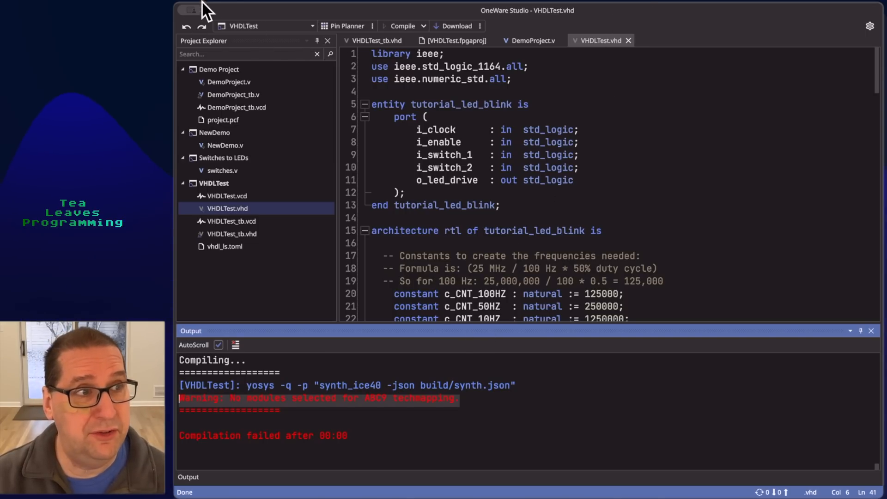
pyautogui.moveTo(237, 5)
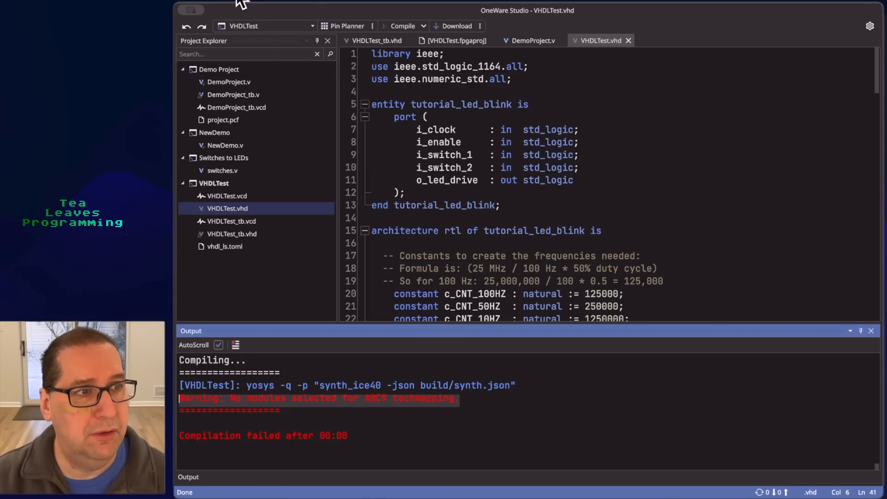
pyautogui.click(191, 9)
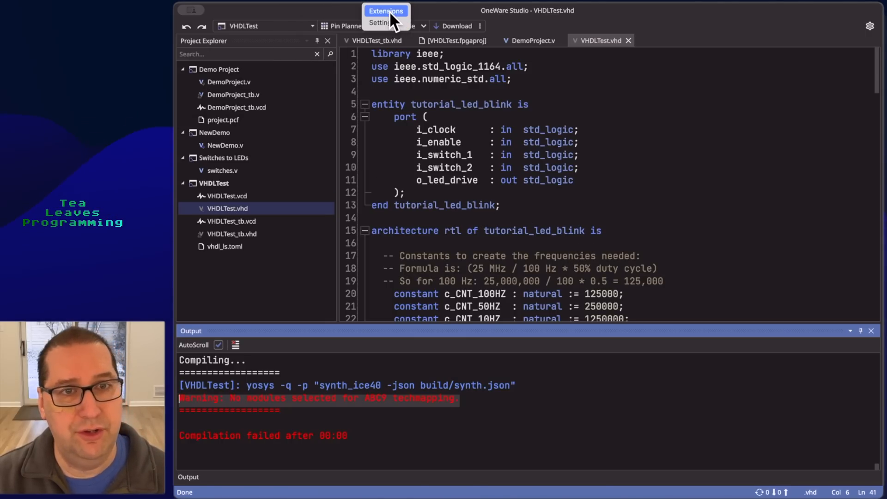
# - Show the Extensions manager listing GHDL Extension 0.10.4 as installed
pyautogui.click(386, 12)
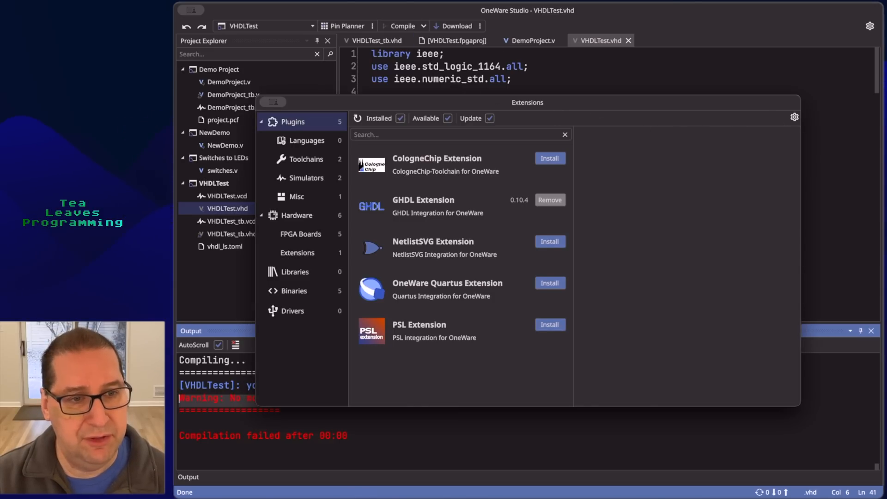
pyautogui.moveTo(621, 229)
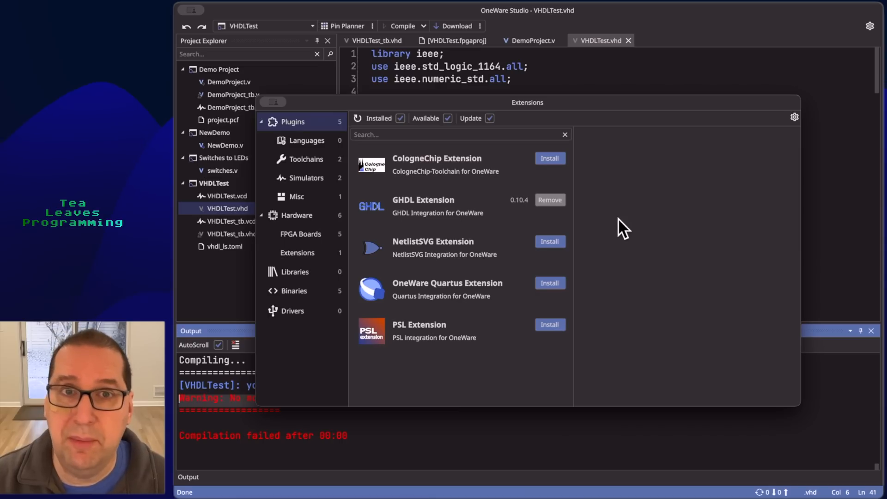
pyautogui.moveTo(480, 227)
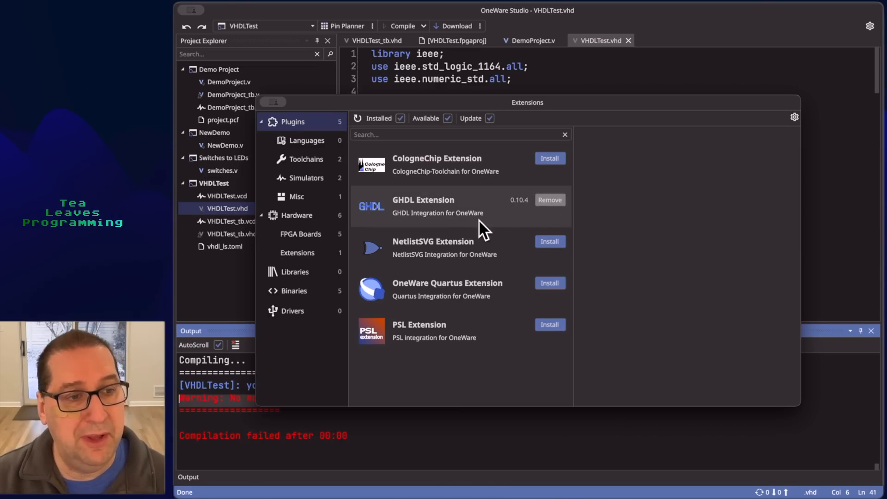
pyautogui.moveTo(459, 220)
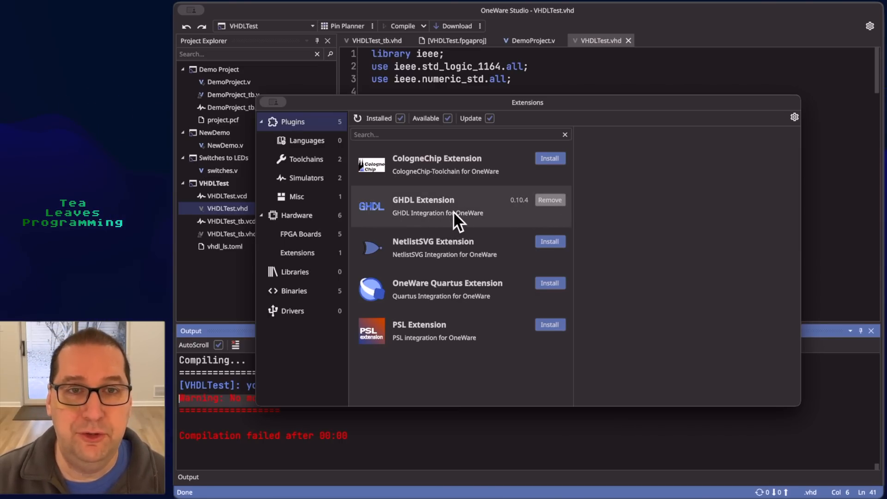
pyautogui.moveTo(557, 218)
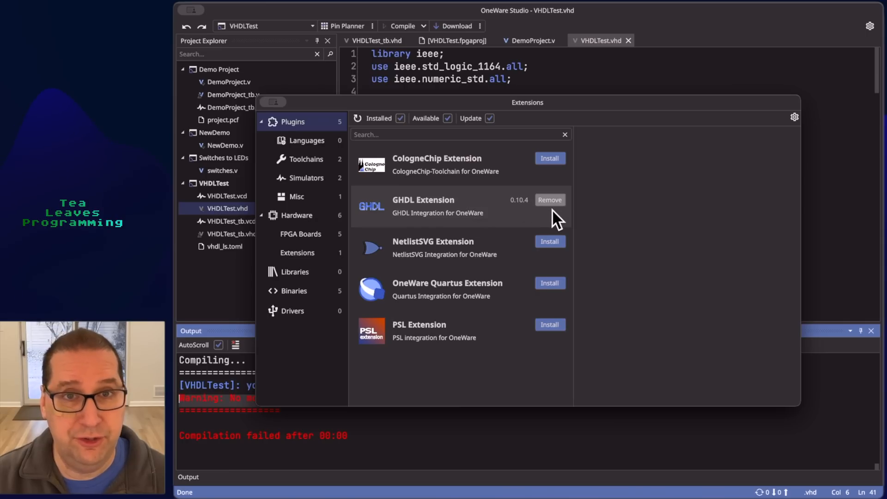
pyautogui.moveTo(667, 120)
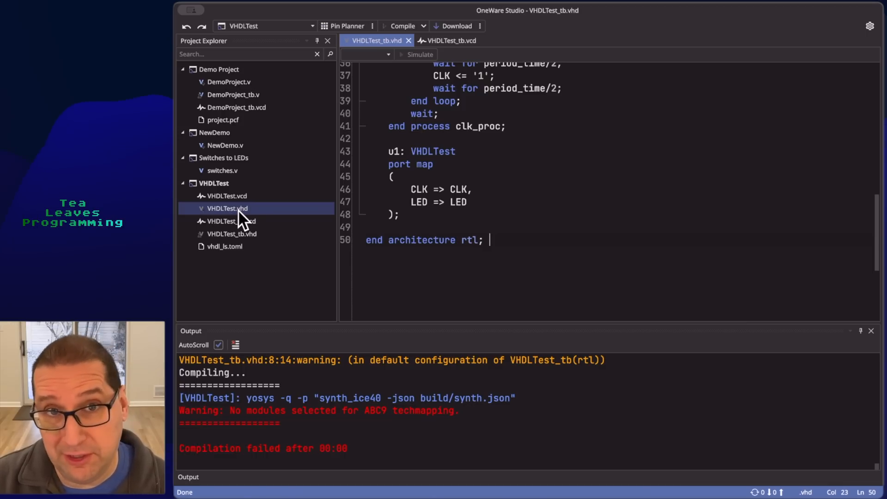
# - Show VHDLTest.vhd's GHDL actions: simulate, or convert to Verilog or Dot netlist
pyautogui.rightClick(227, 208)
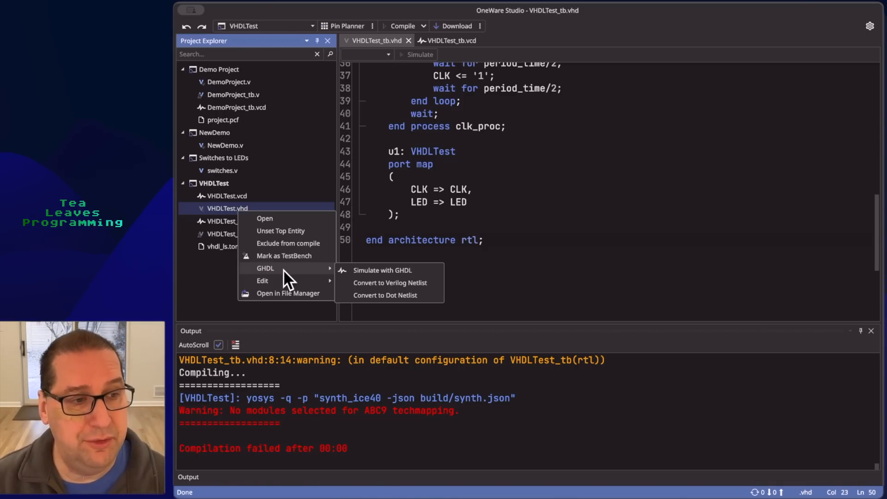
pyautogui.moveTo(384, 277)
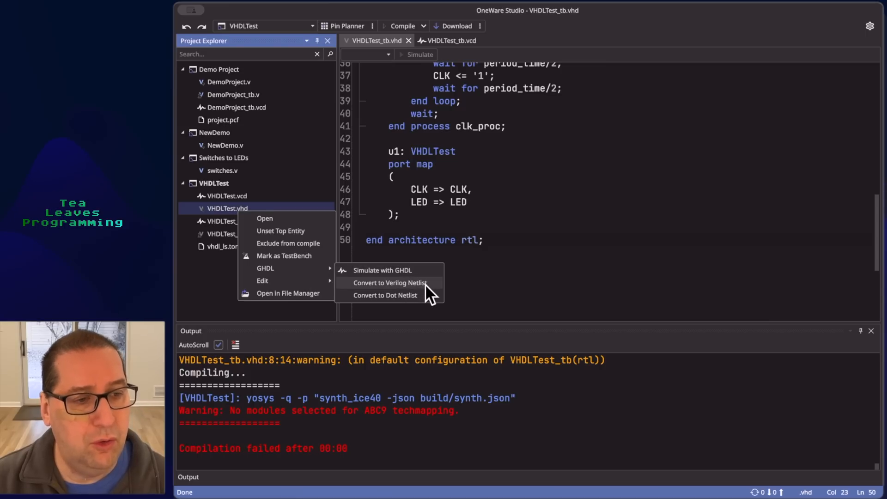
pyautogui.moveTo(434, 291)
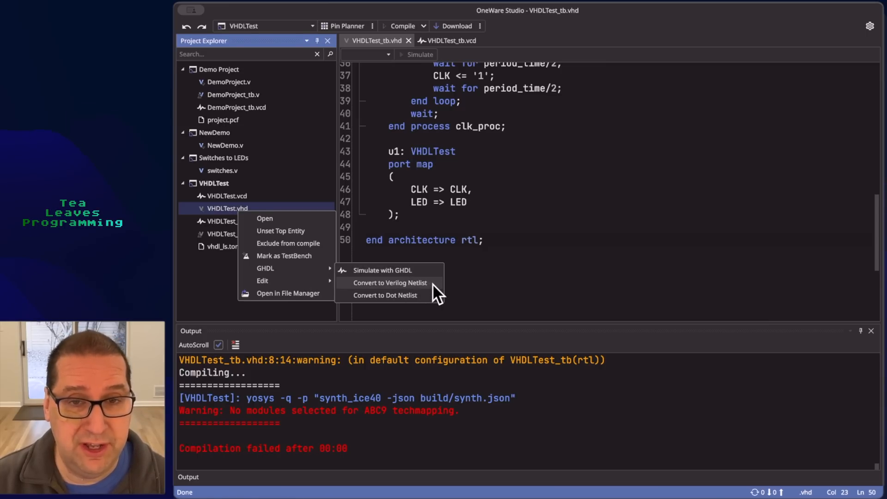